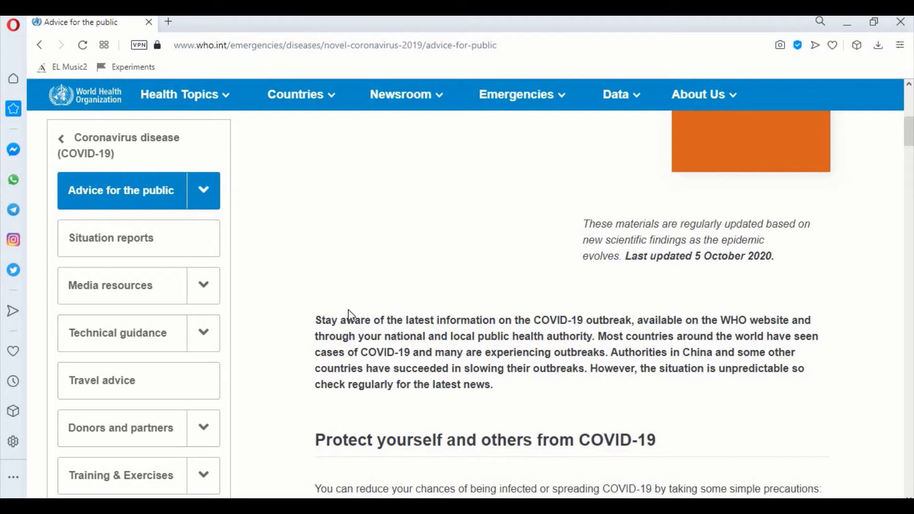
mouse_move(315, 325)
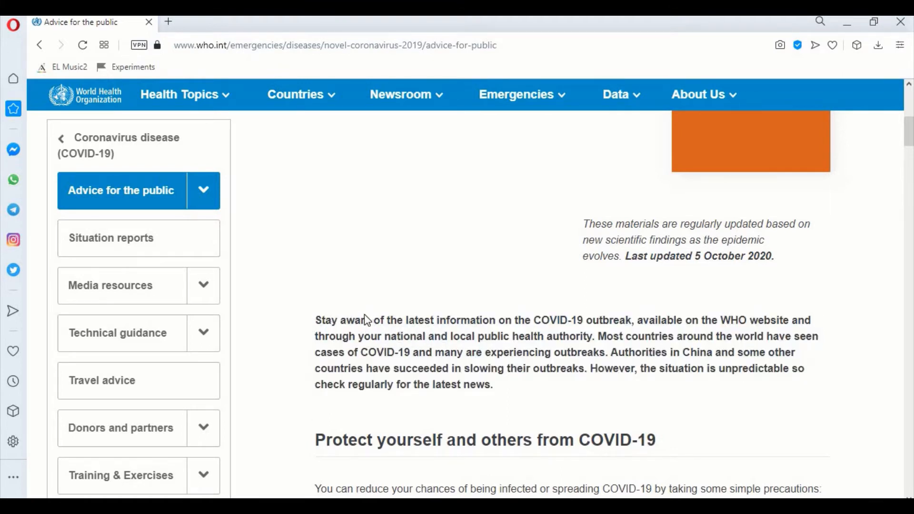
- Search the web for the word 'information' from the WHO advice page in a new tab
drag(314, 319, 492, 384)
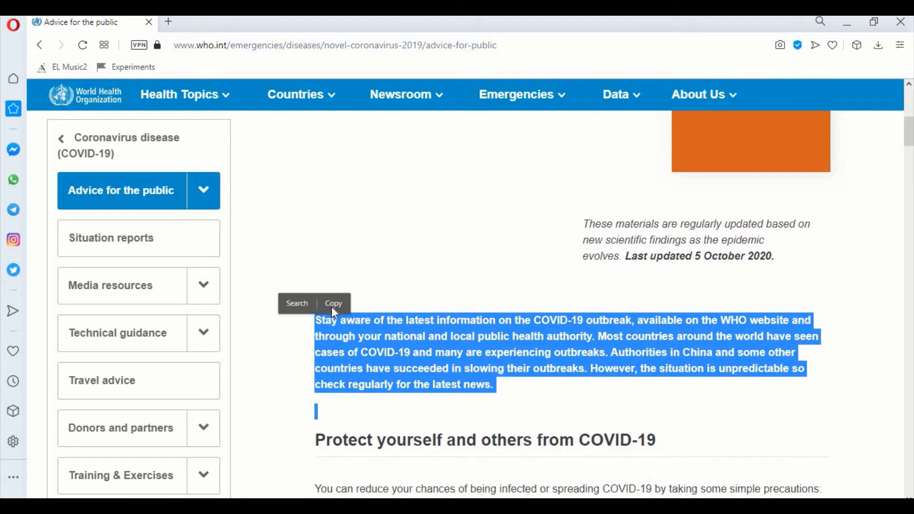
mouse_move(297, 303)
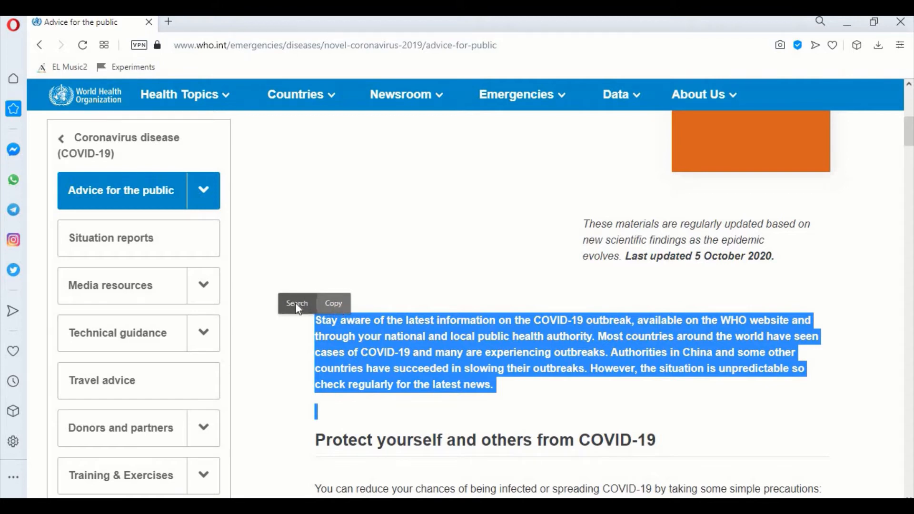
mouse_move(338, 308)
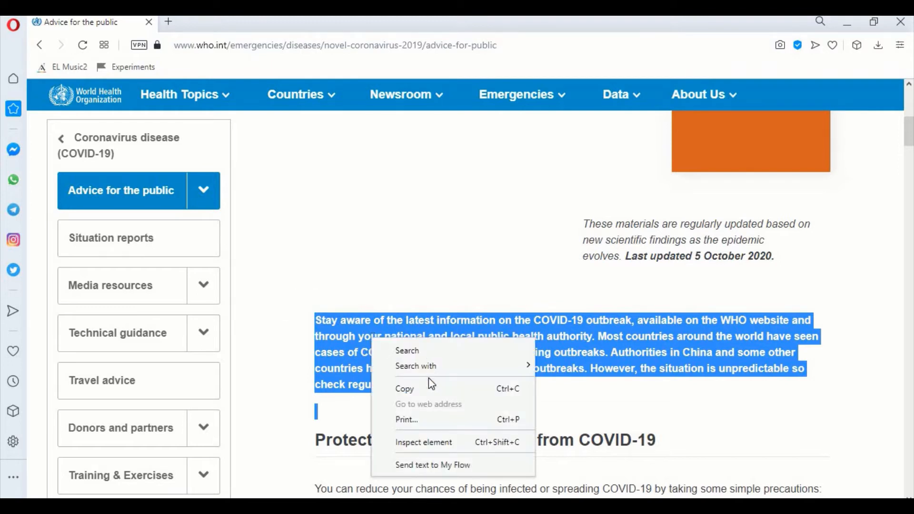
mouse_move(317, 307)
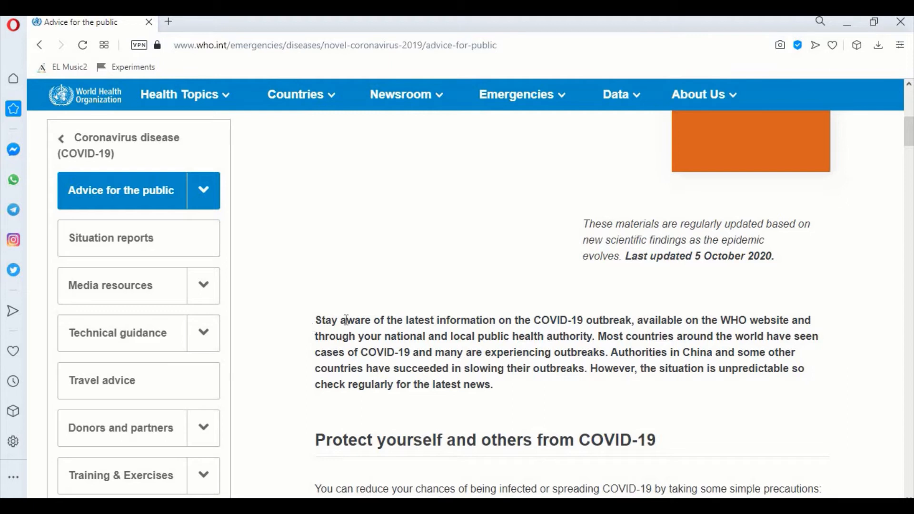
mouse_move(439, 316)
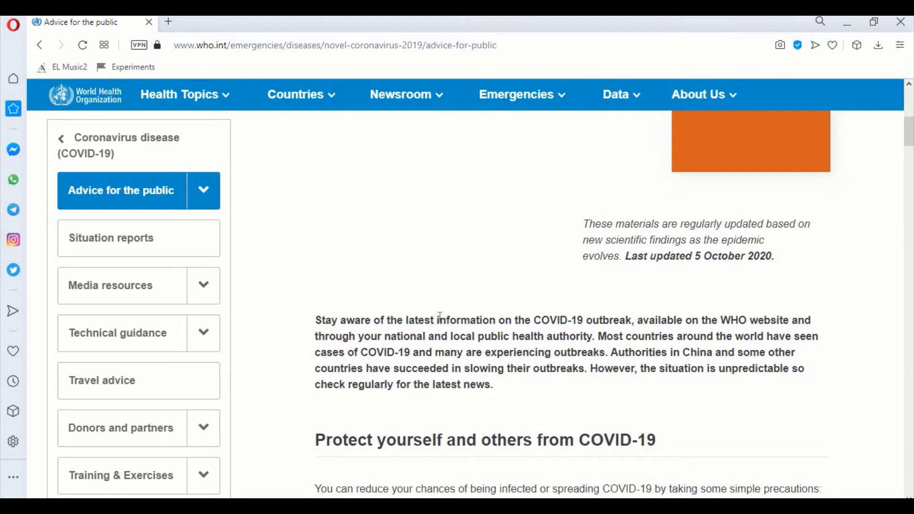
double_click(465, 320)
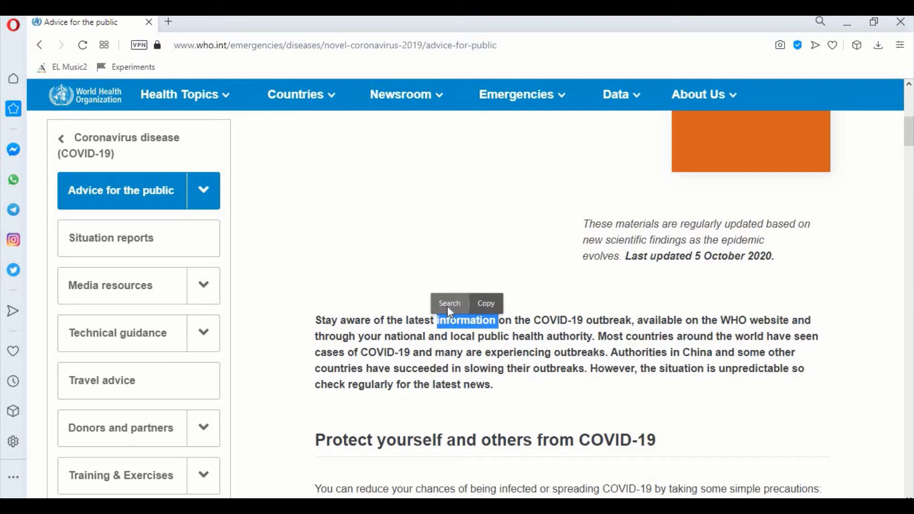
click(449, 303)
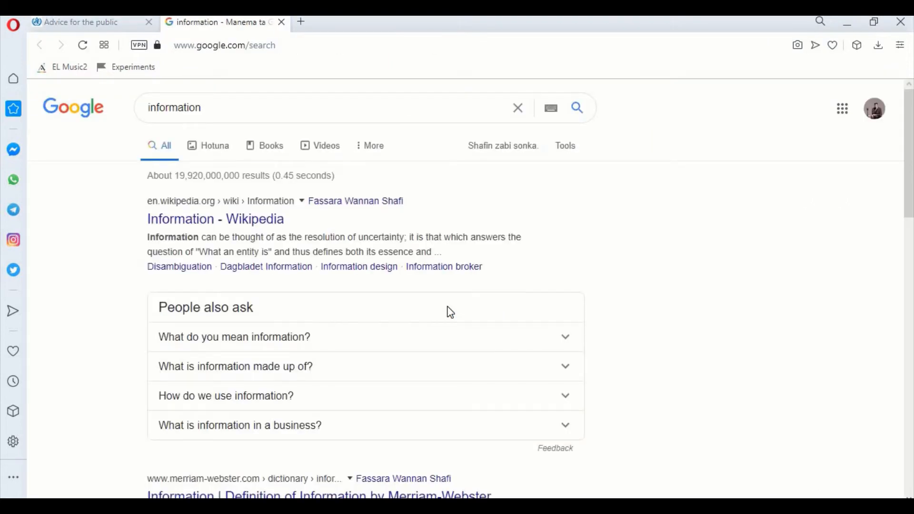
mouse_move(439, 315)
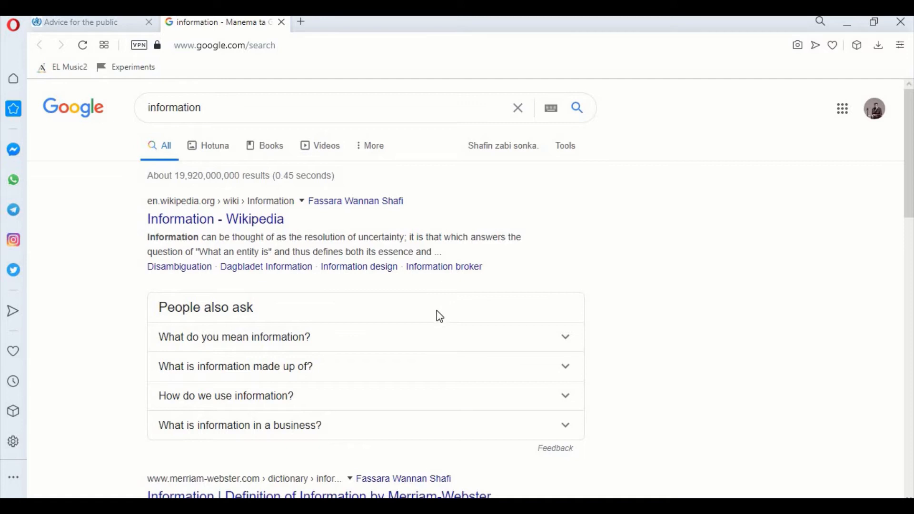
mouse_move(3, 128)
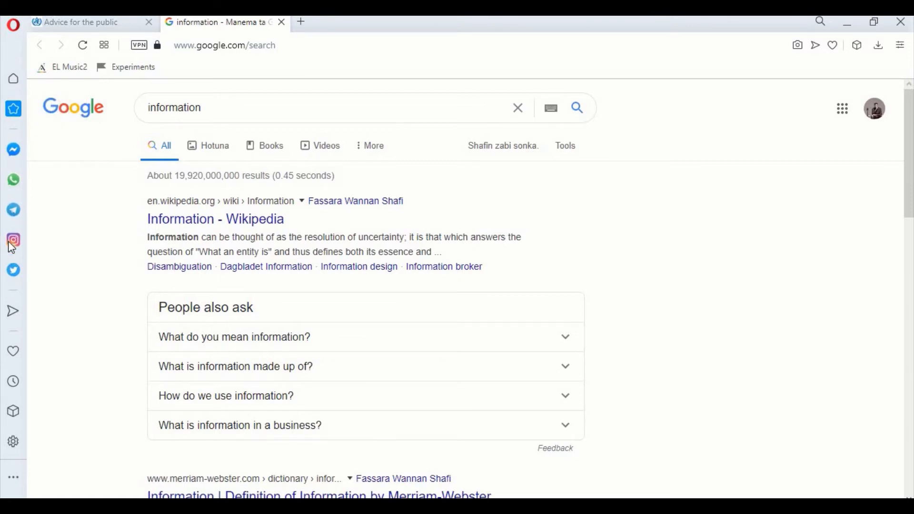
click(13, 239)
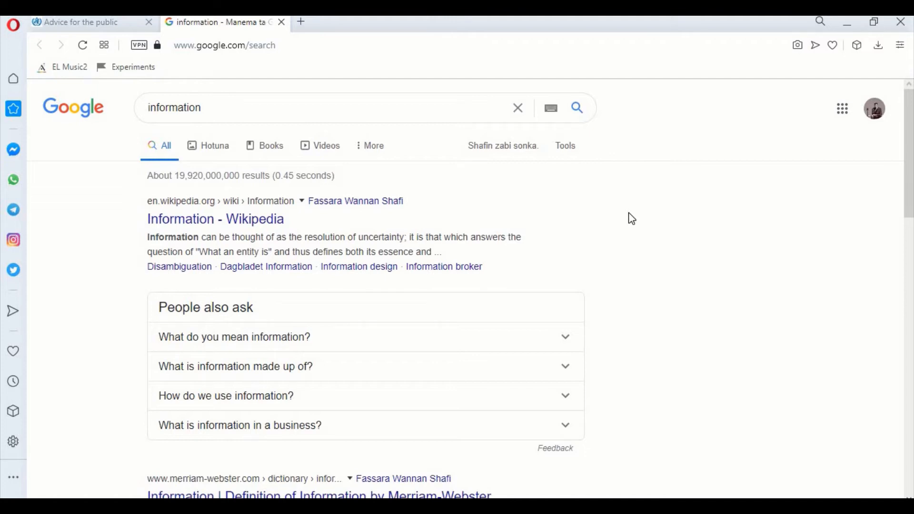
mouse_move(11, 36)
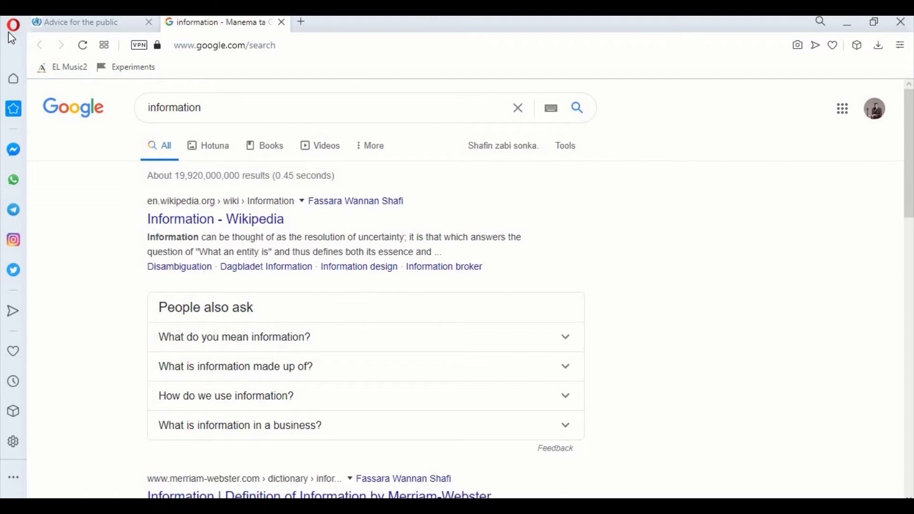
- Open 'Import bookmarks and settings...' from the Opera menu's Bookmarks submenu
click(13, 24)
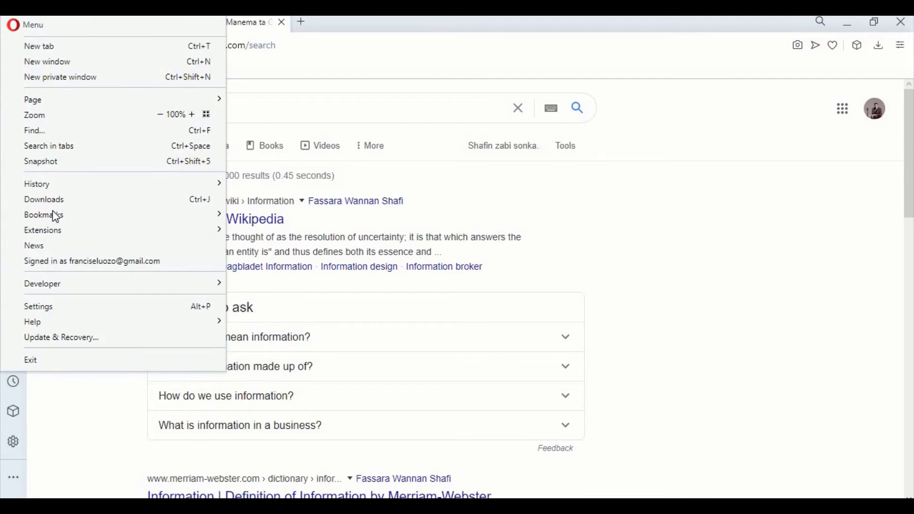
click(44, 215)
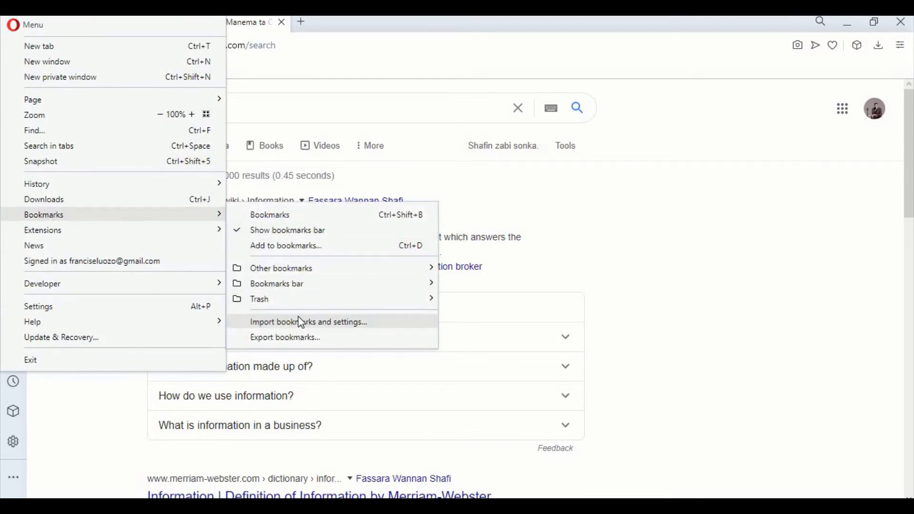
mouse_move(301, 325)
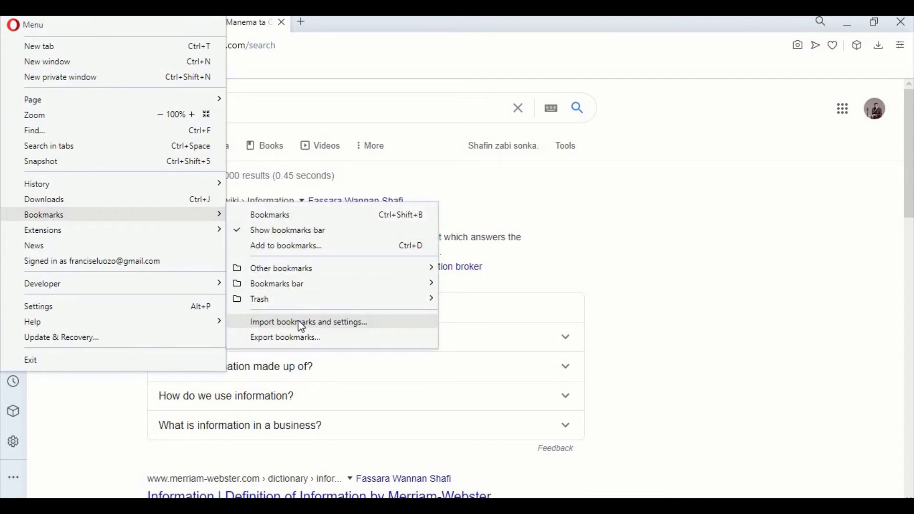
click(308, 321)
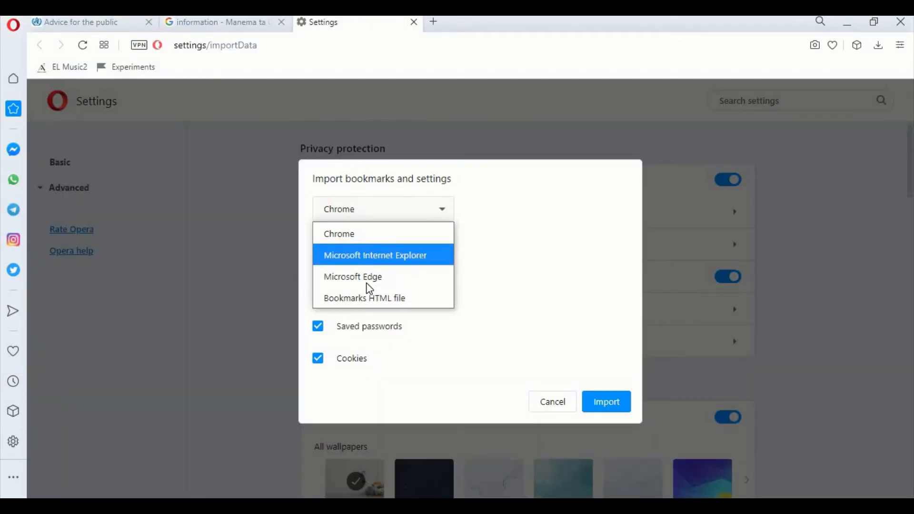
mouse_move(364, 298)
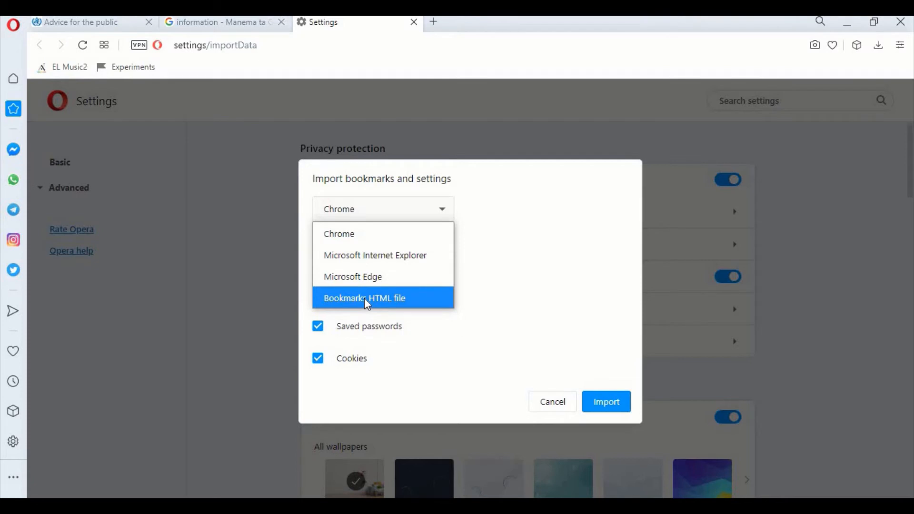
mouse_move(364, 255)
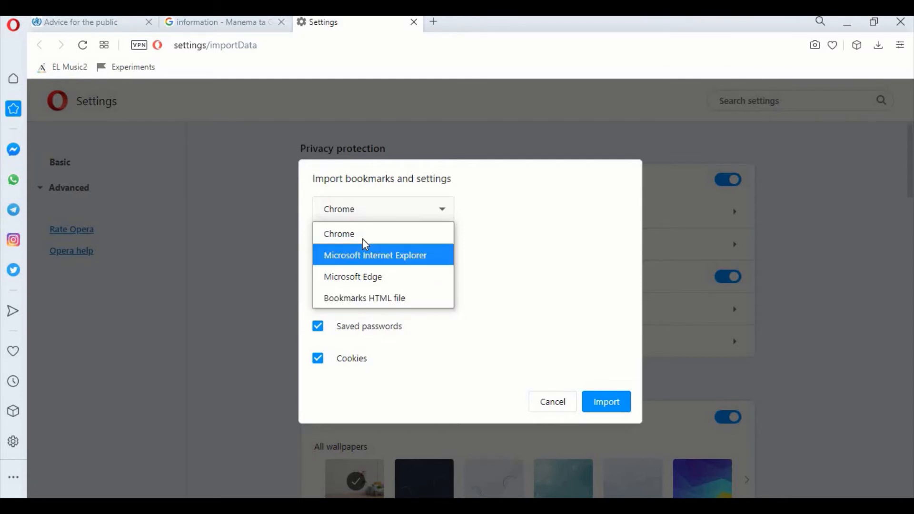
- Import all data from Chrome: history, bookmarks, saved passwords and cookies
click(339, 233)
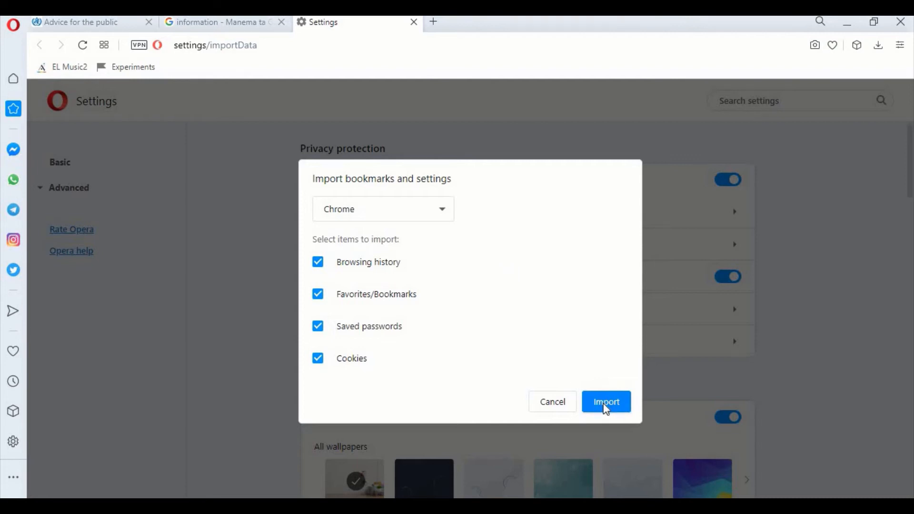
click(605, 402)
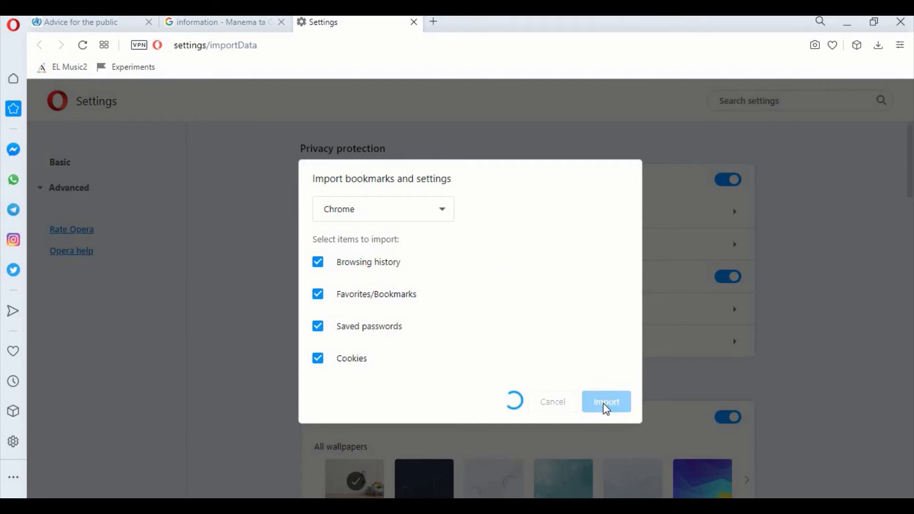
click(605, 401)
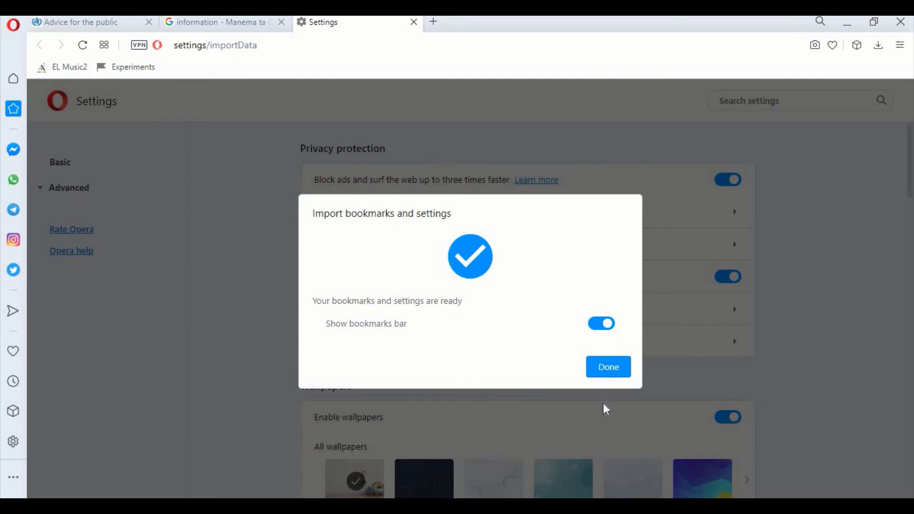
mouse_move(608, 366)
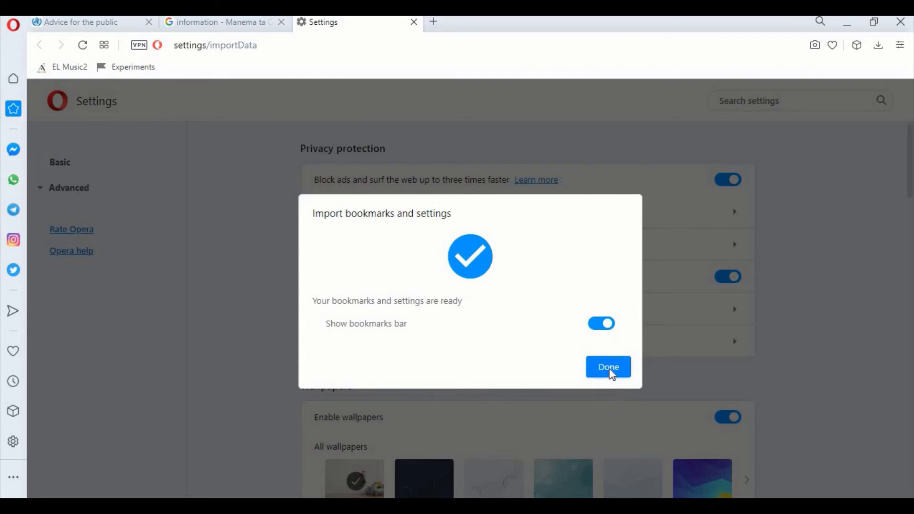
- Dismiss the import confirmation and open Advanced > Privacy & security in Settings
click(607, 366)
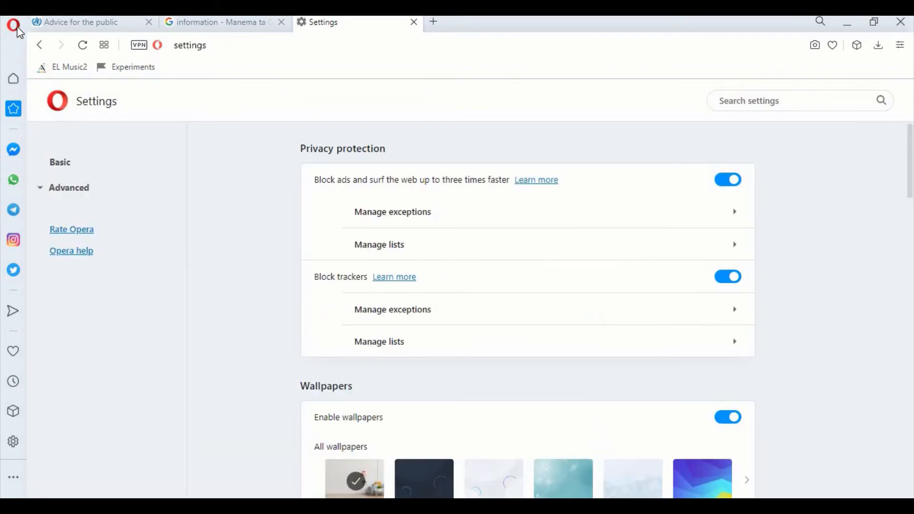
click(13, 26)
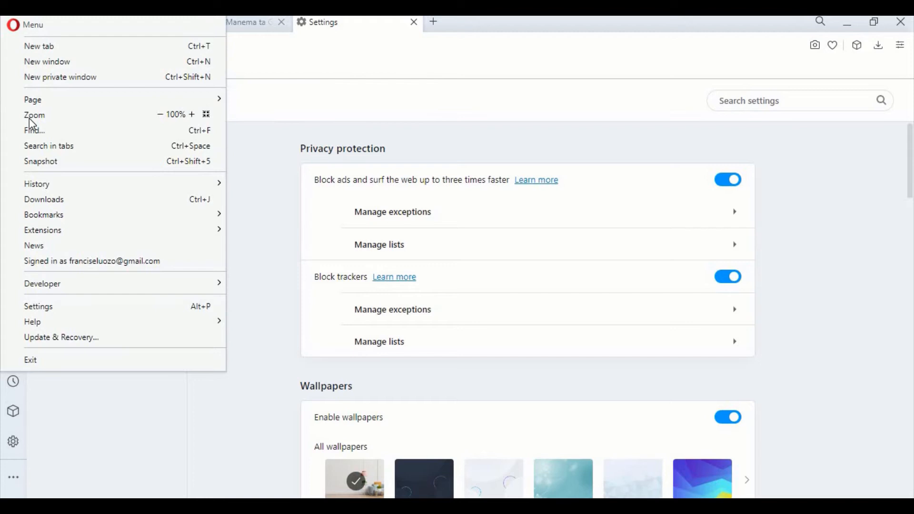
mouse_move(62, 313)
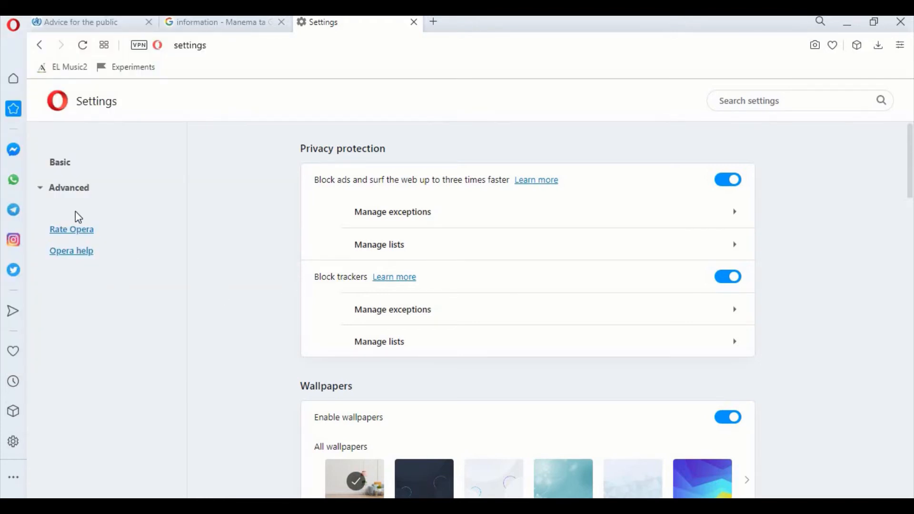
click(69, 187)
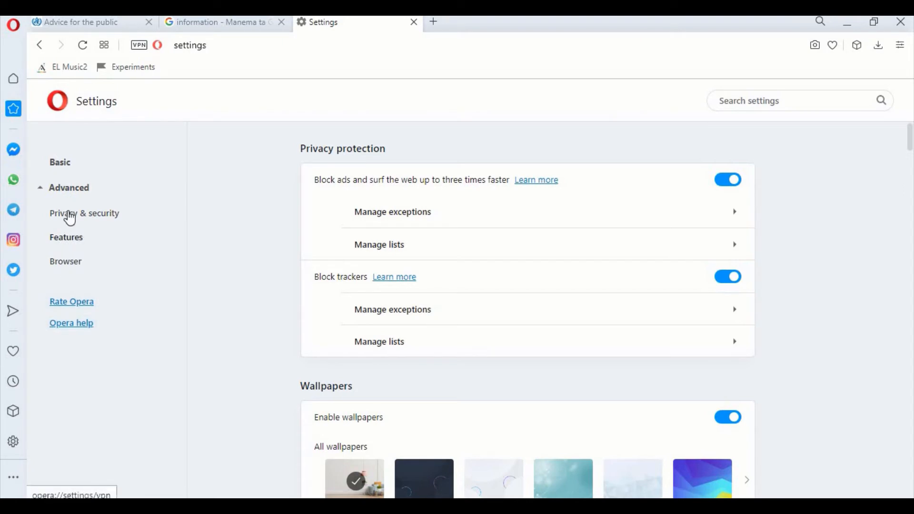
click(84, 213)
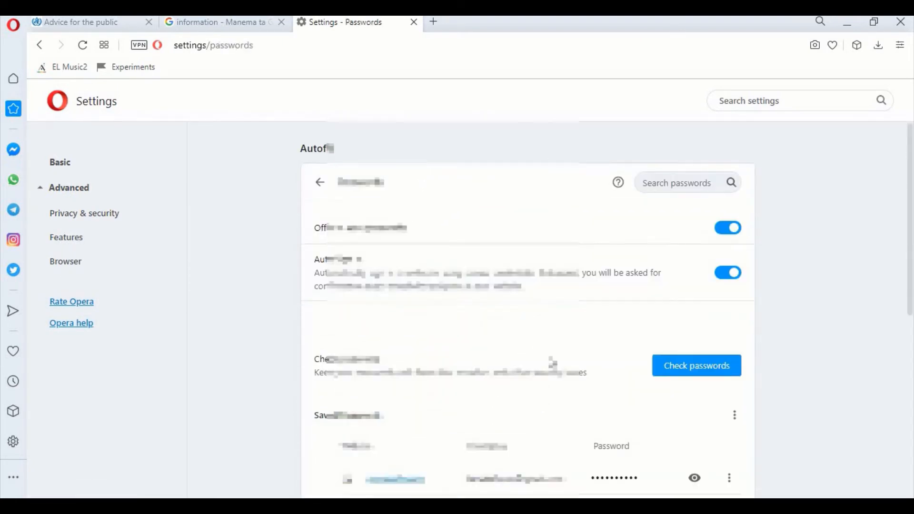
scroll(down, 3)
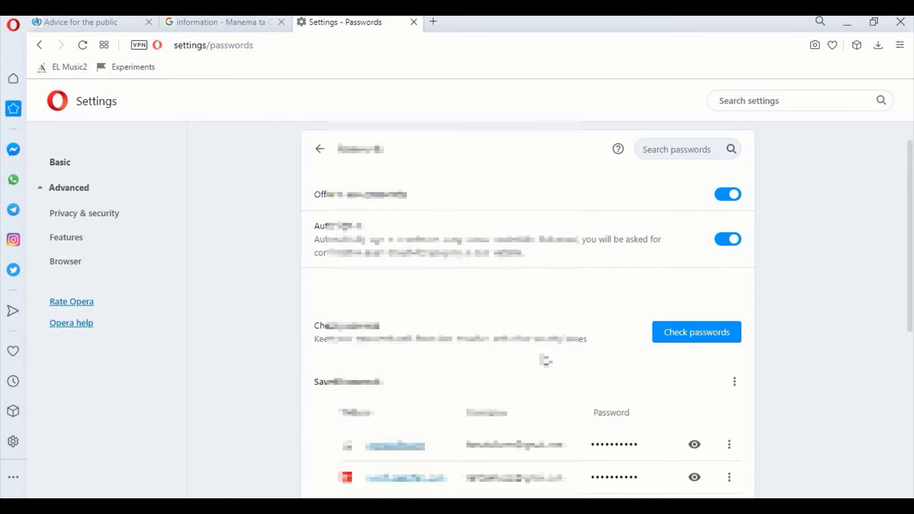
scroll(down, 3)
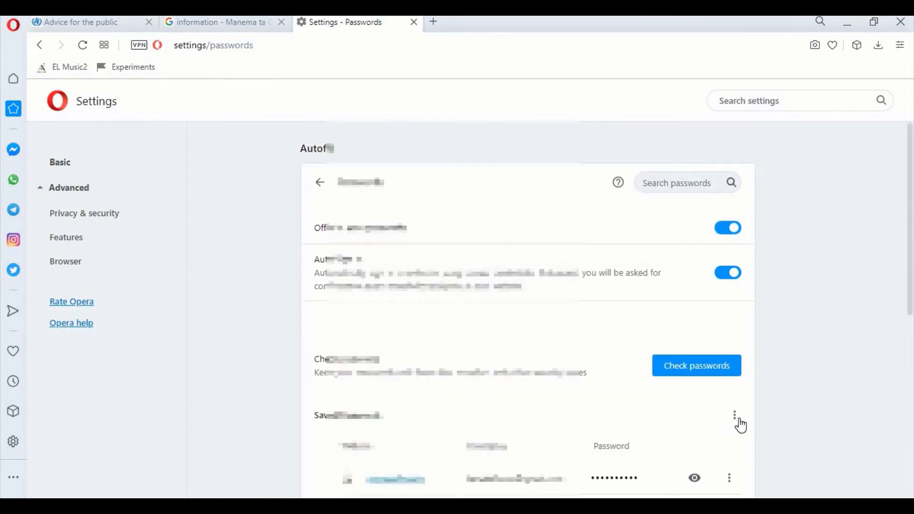
mouse_move(734, 414)
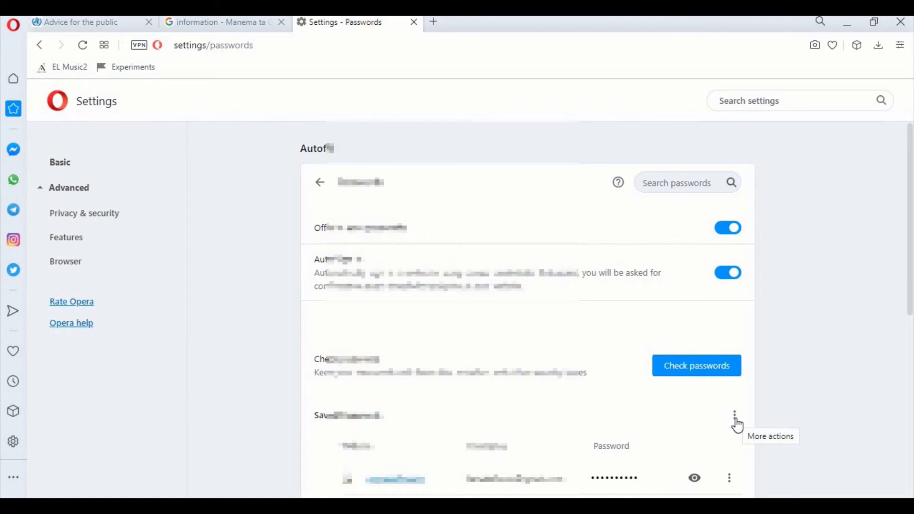
click(734, 415)
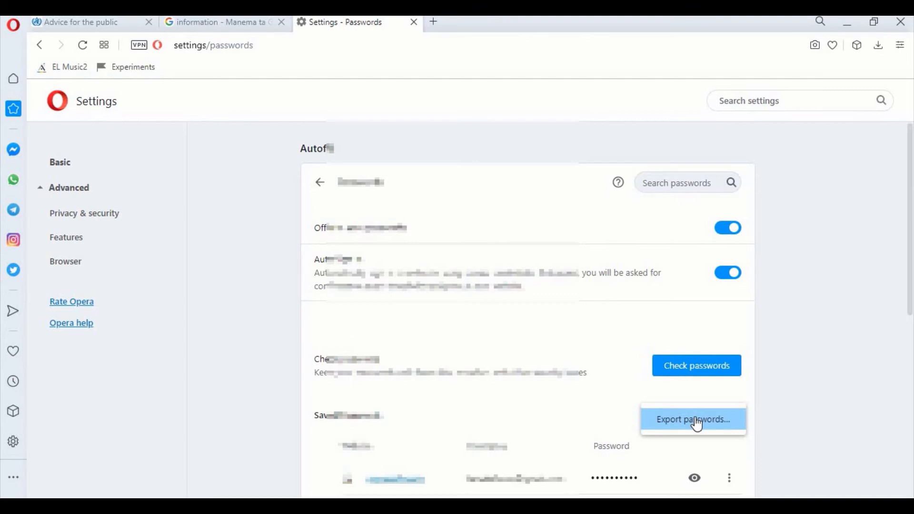
mouse_move(667, 420)
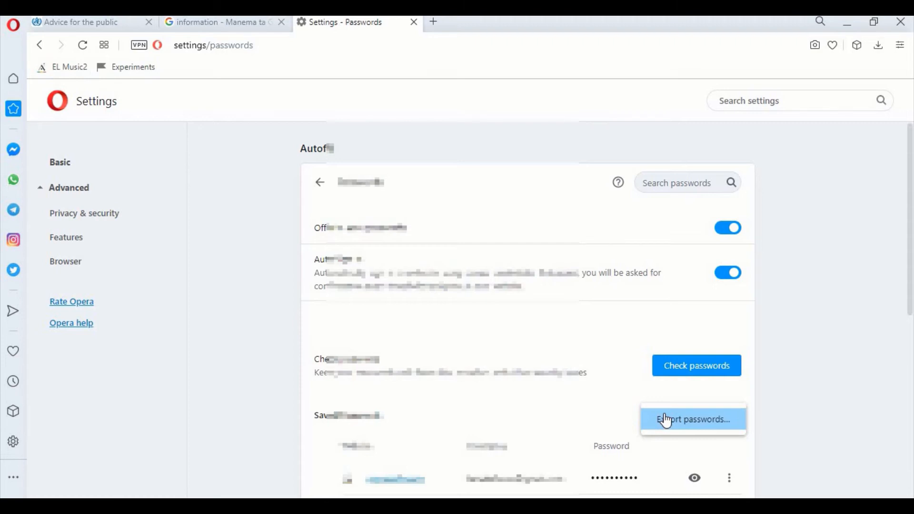
mouse_move(552, 418)
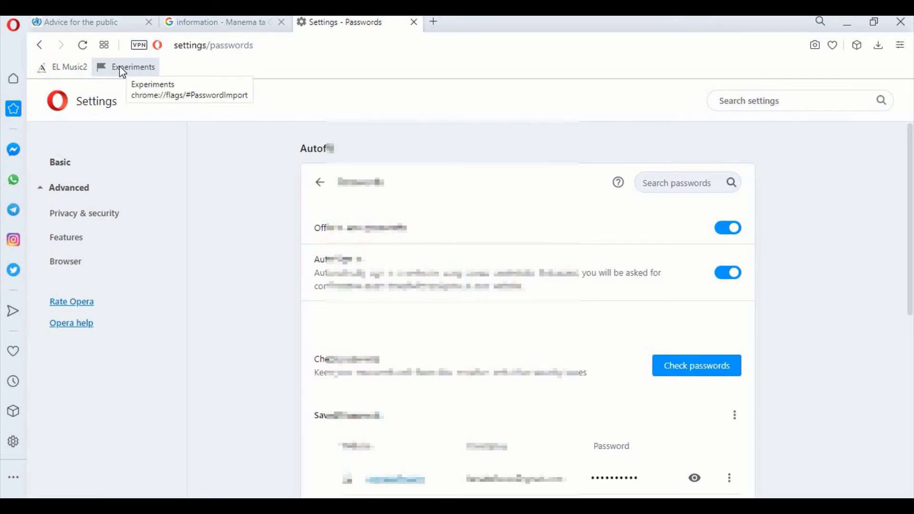
- Open chrome://flags/#PasswordImport from the Experiments bookmark and view that tab
click(133, 66)
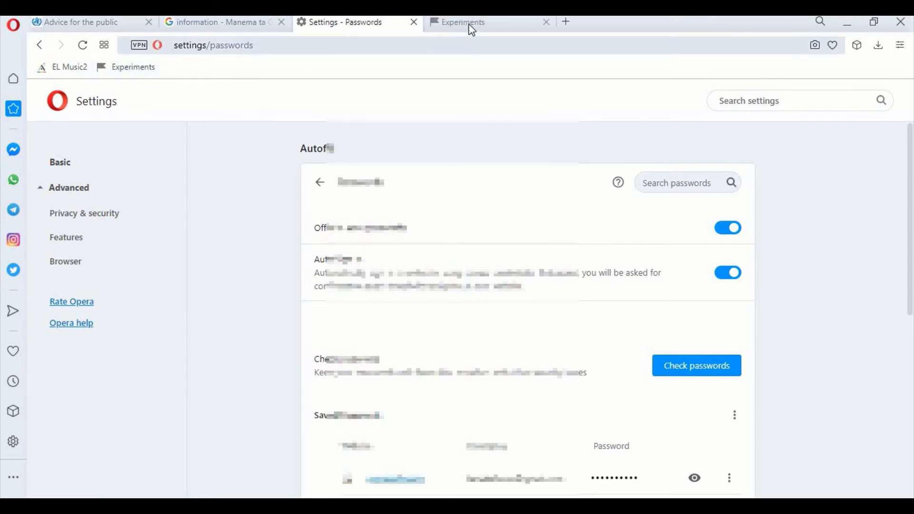
mouse_move(463, 21)
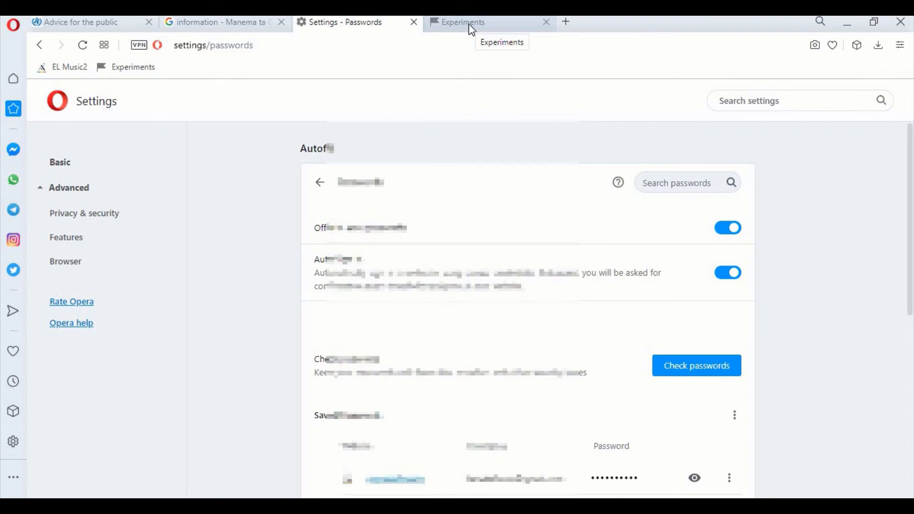
click(477, 22)
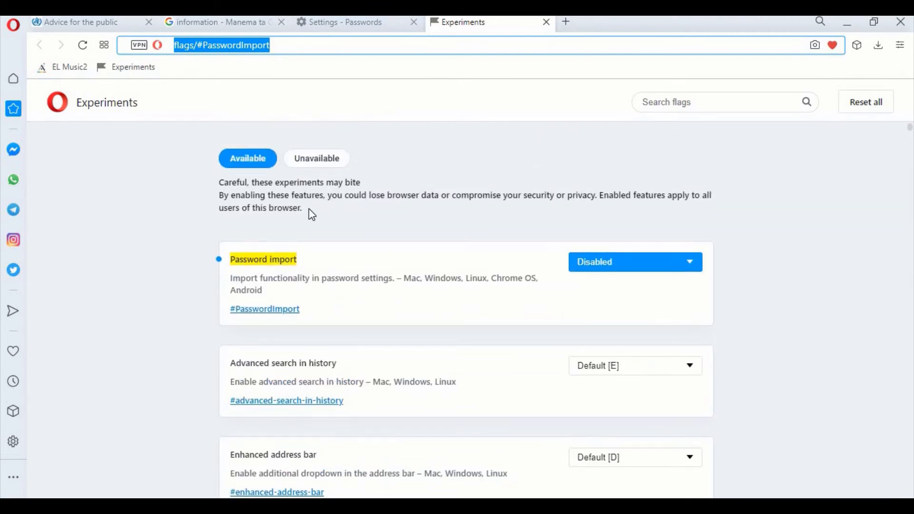
mouse_move(125, 105)
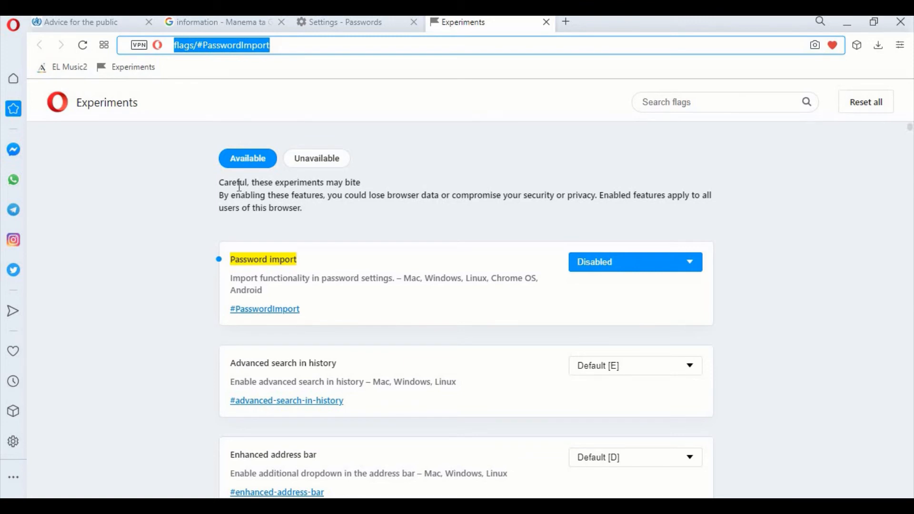
mouse_move(325, 182)
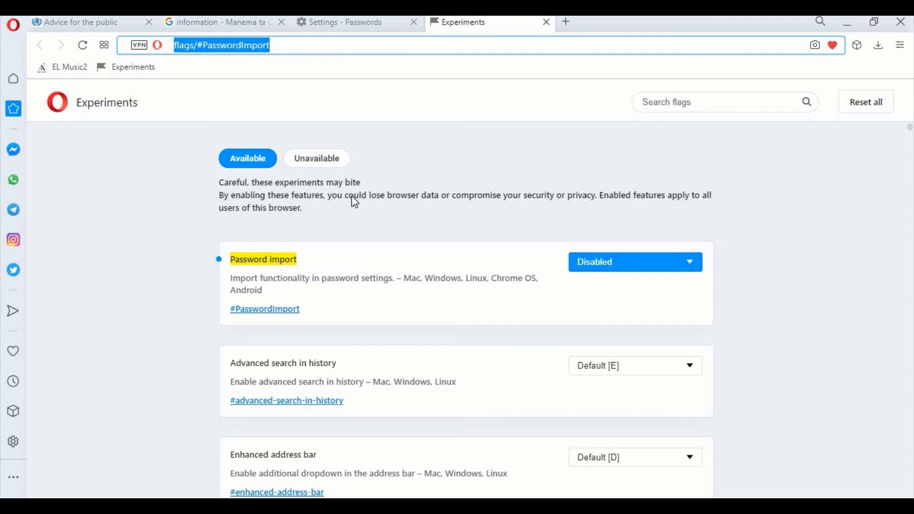
mouse_move(564, 199)
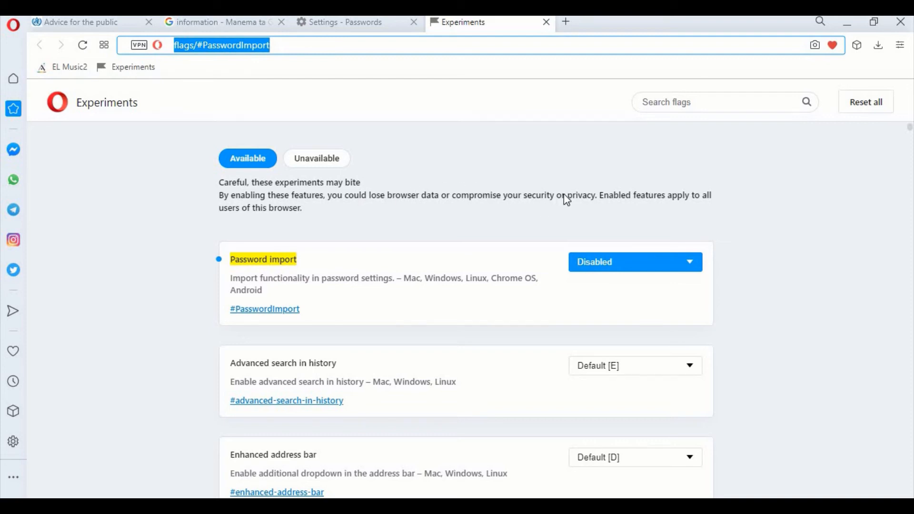
mouse_move(680, 199)
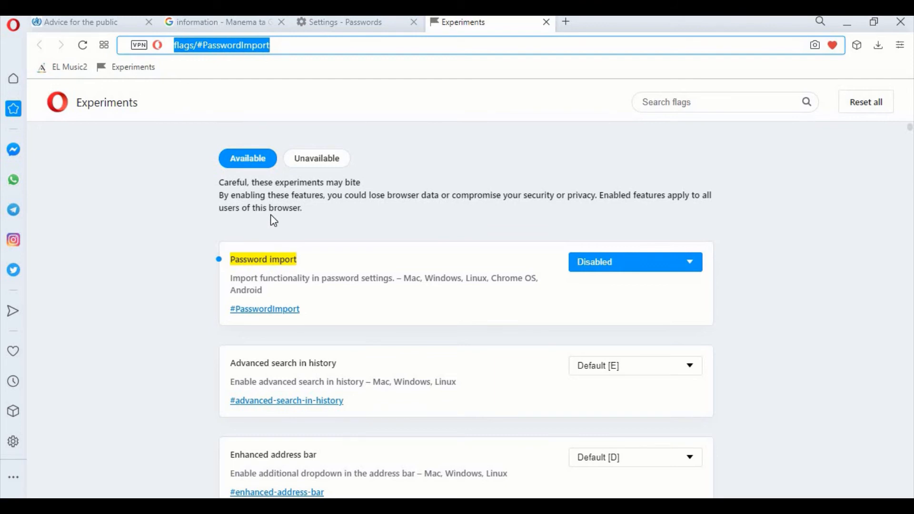
mouse_move(312, 276)
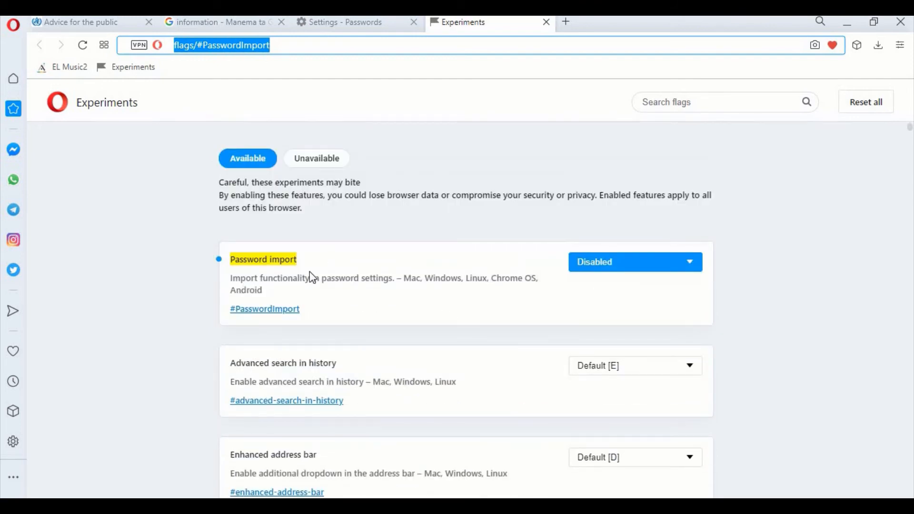
mouse_move(359, 259)
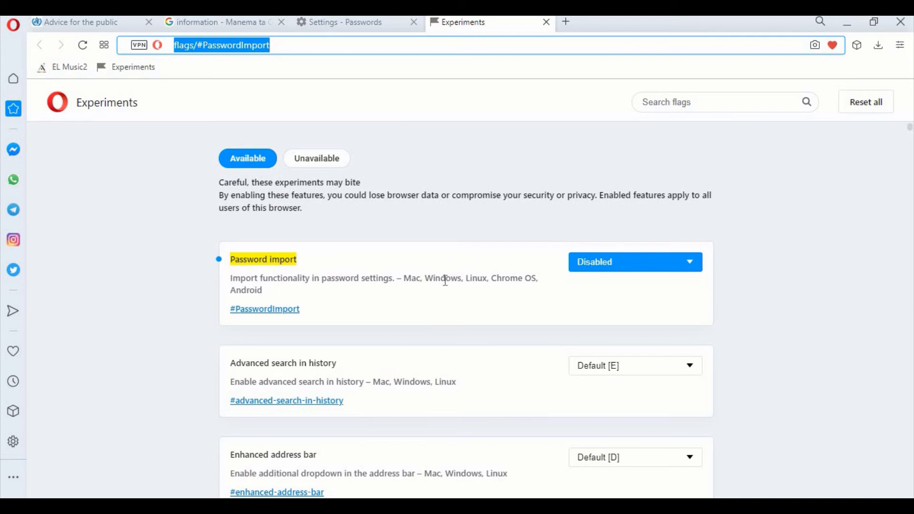
mouse_move(581, 263)
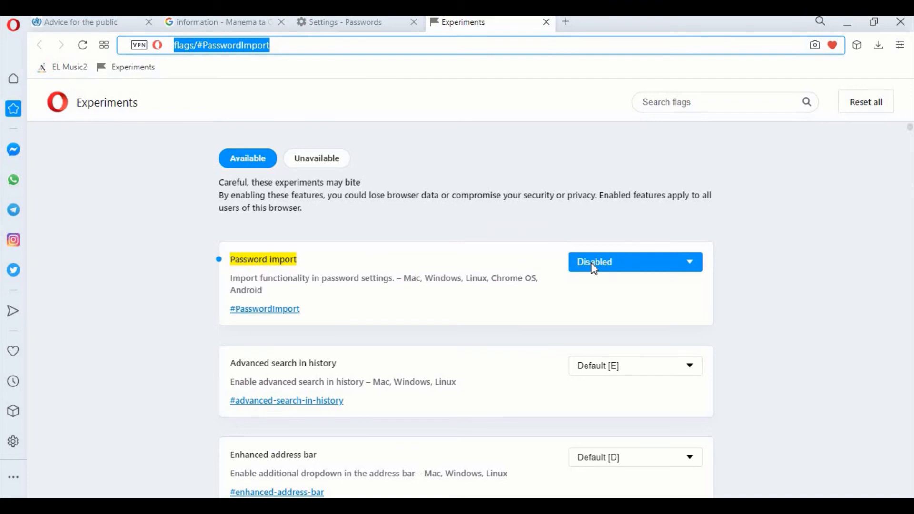
mouse_move(280, 200)
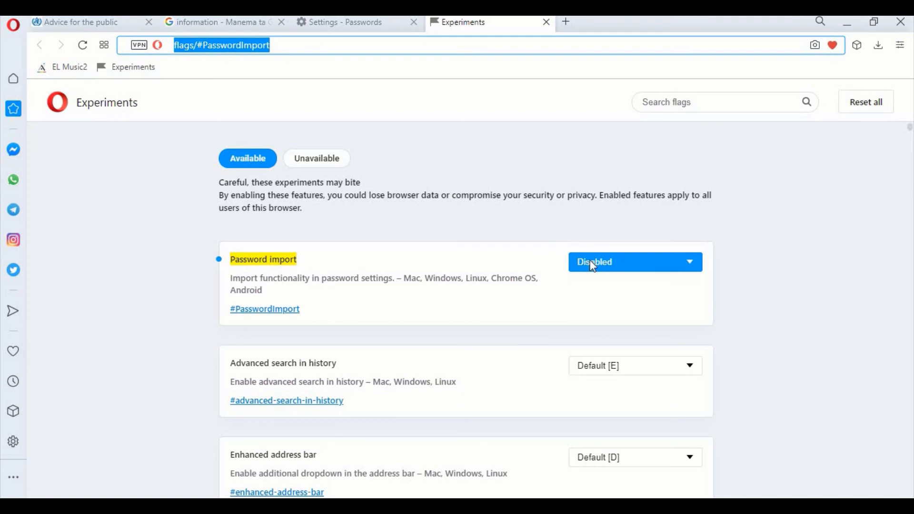
- Set the Password import flag to Enabled and return to Settings - Passwords
click(633, 261)
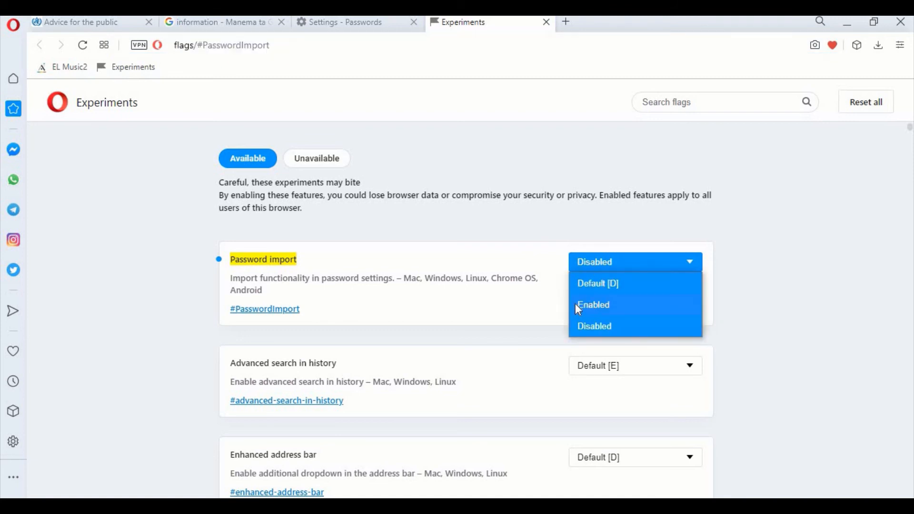
click(592, 304)
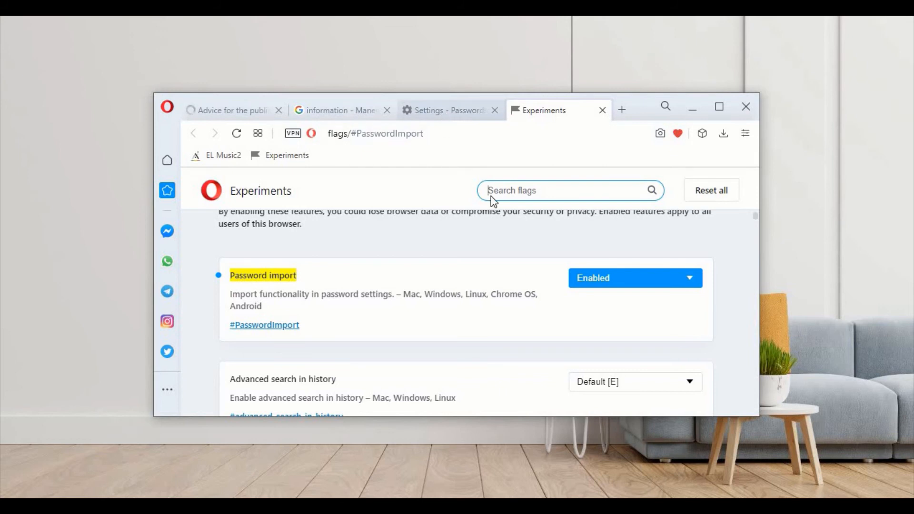
click(446, 110)
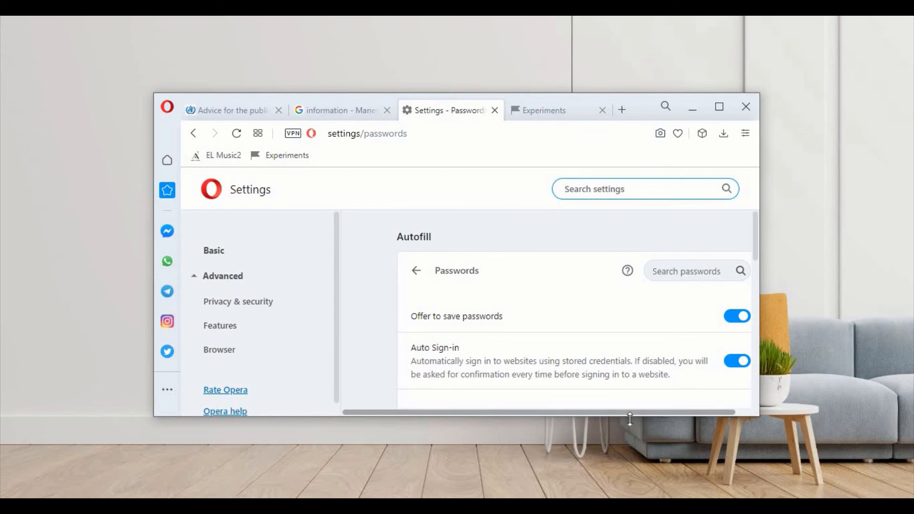
- Import the Chrome passwords .csv file via Saved passwords' More actions > Import
scroll(down, 3)
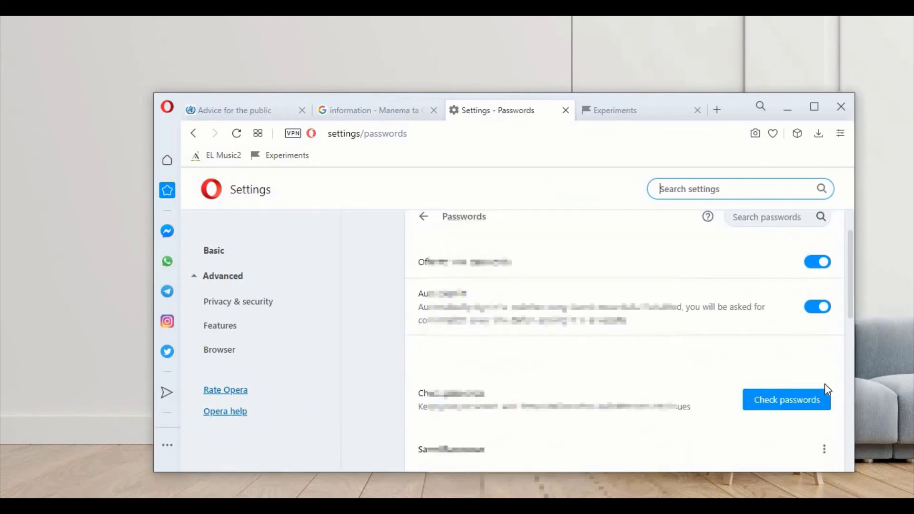
click(823, 449)
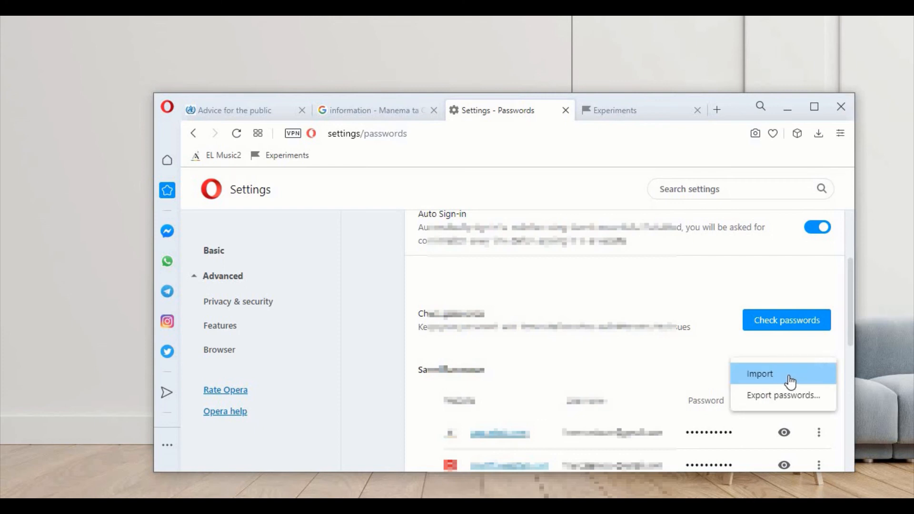
mouse_move(788, 379)
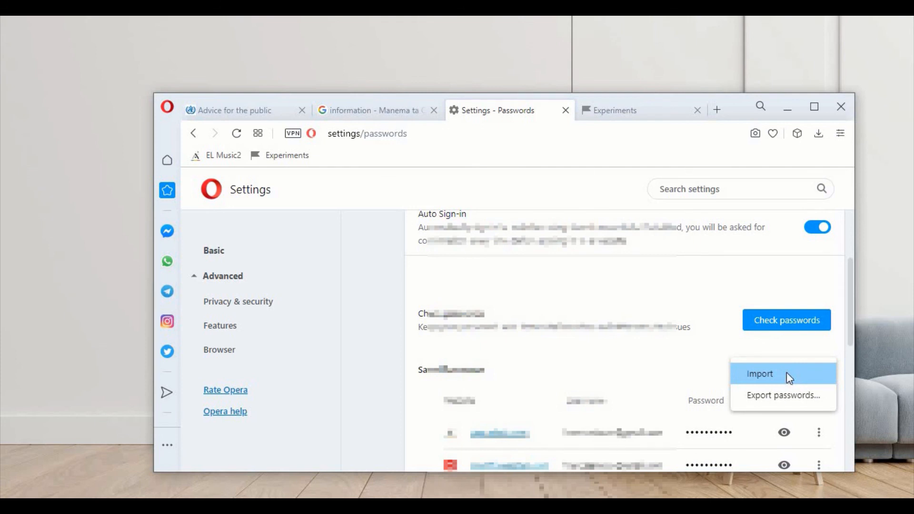
click(758, 374)
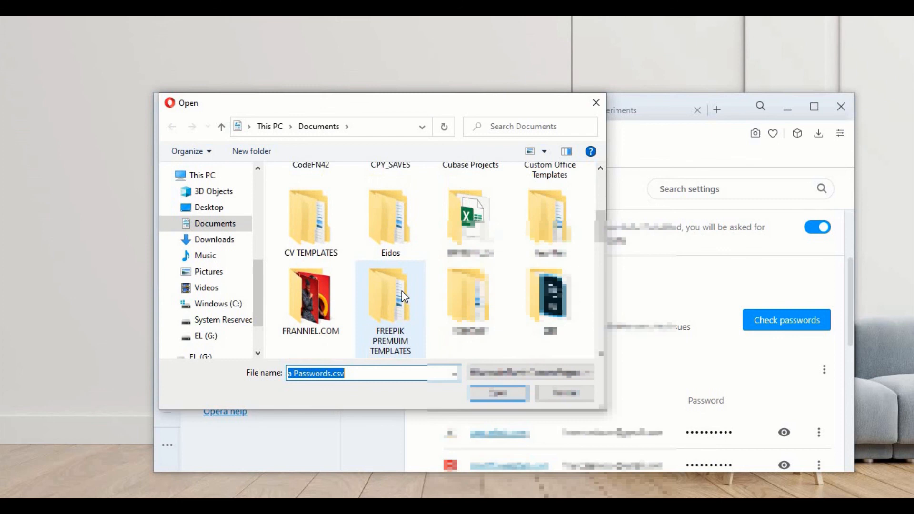
scroll(down, 3)
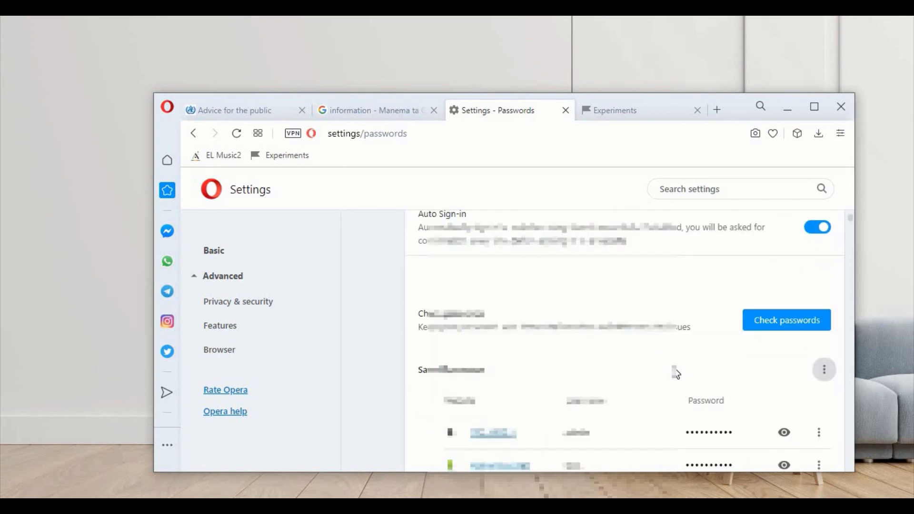
- Scroll through the imported saved passwords, then switch to the WHO 'Advice for the public' tab
scroll(down, 3)
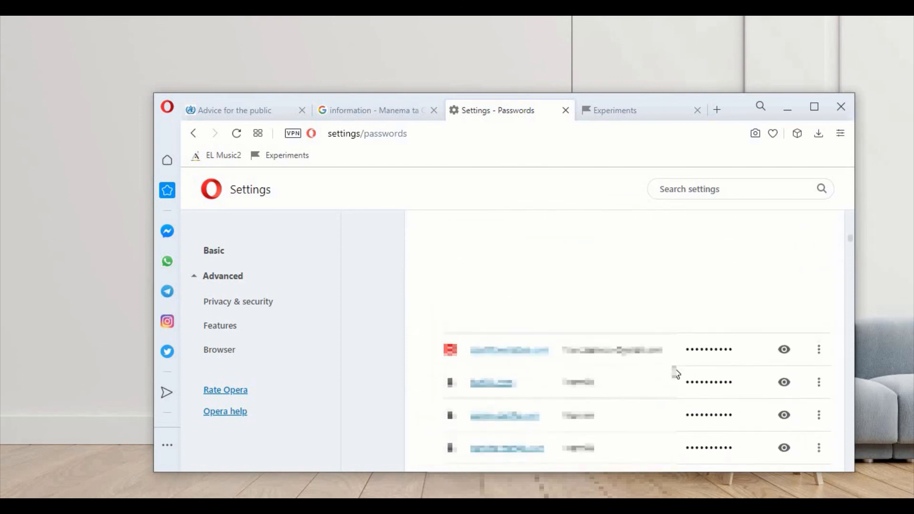
scroll(down, 3)
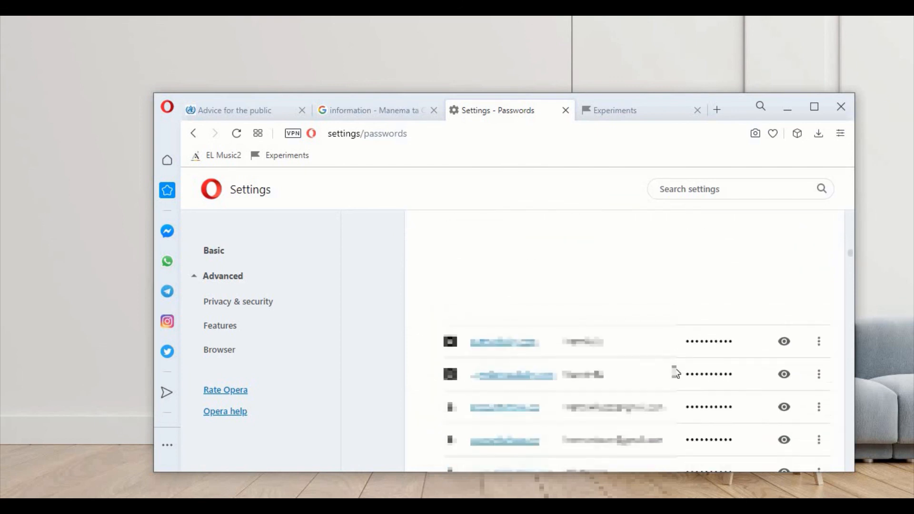
scroll(down, 3)
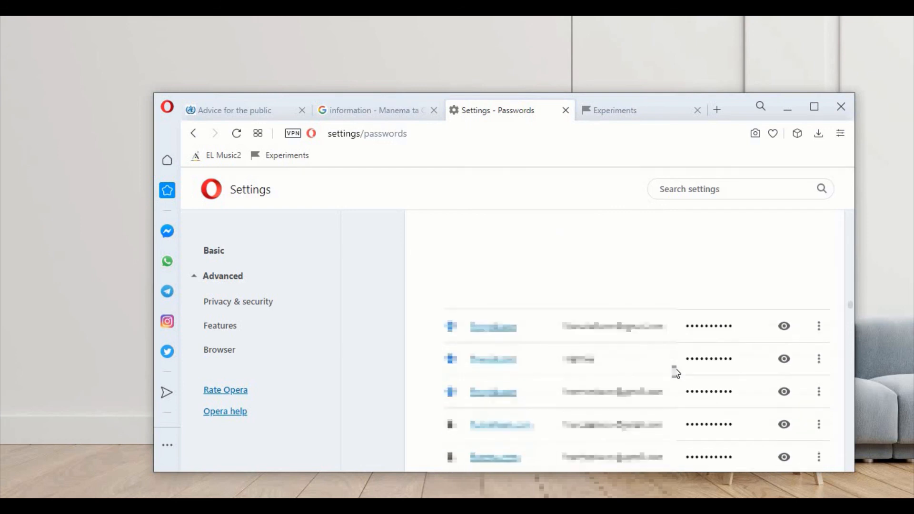
scroll(down, 3)
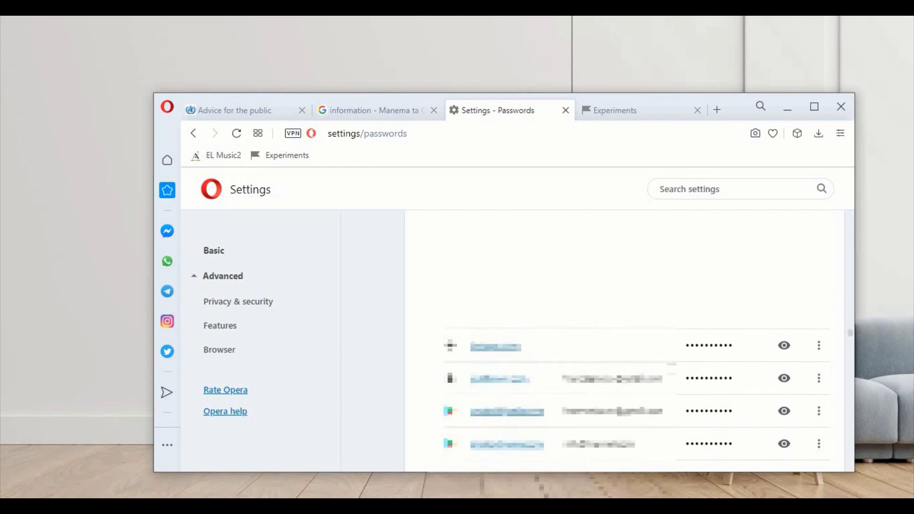
click(233, 110)
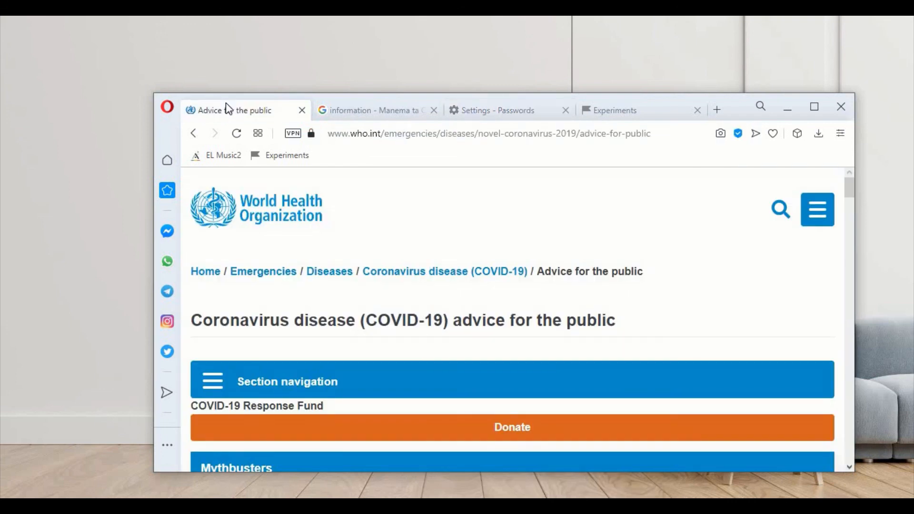